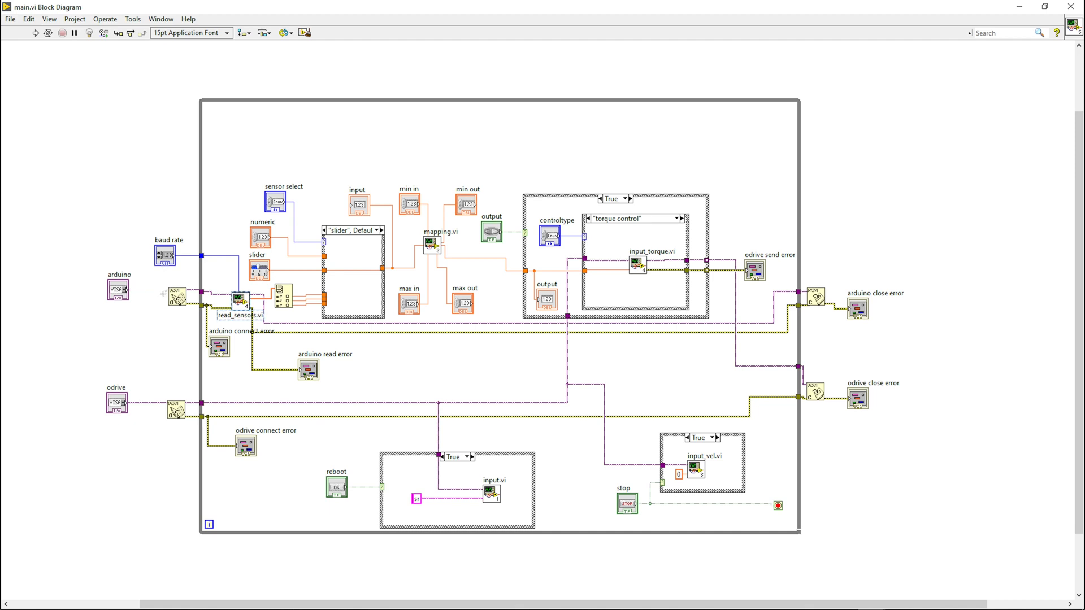
mouse_move(194, 435)
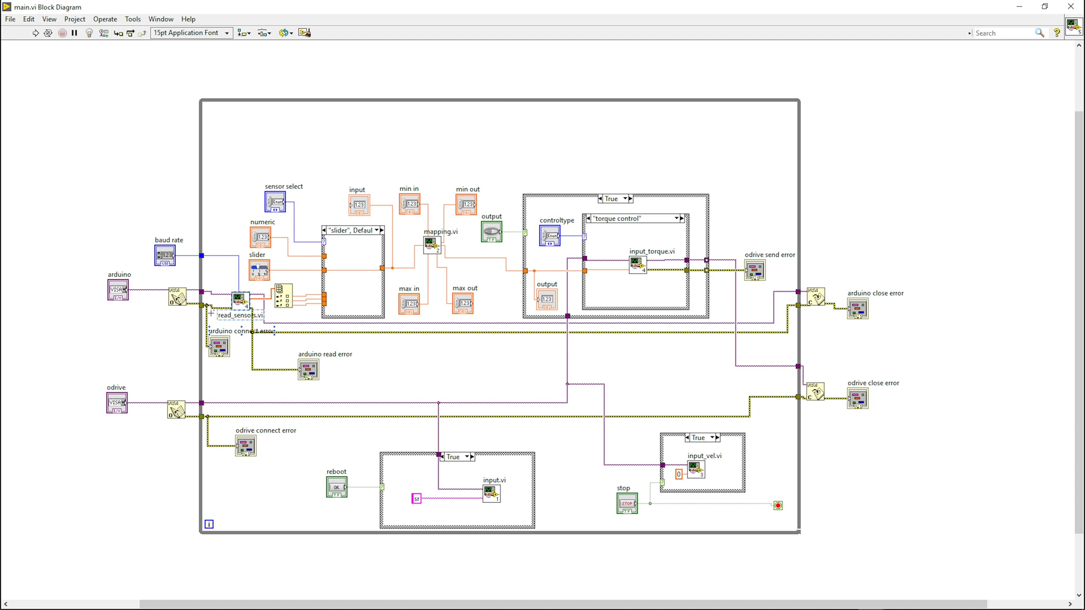
Open read_sensors.vi's front panel to show its VISA, baud rate and error terminals
double_click(240, 299)
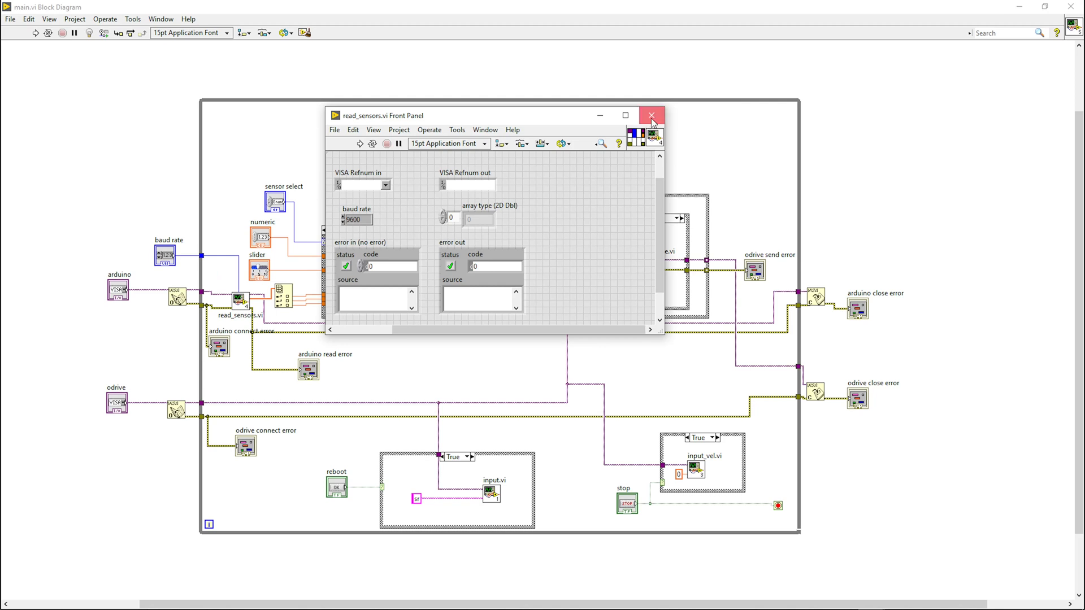
Close read_sensors.vi and step the sensor case structure through the slider and numeric cases
left_click(650, 116)
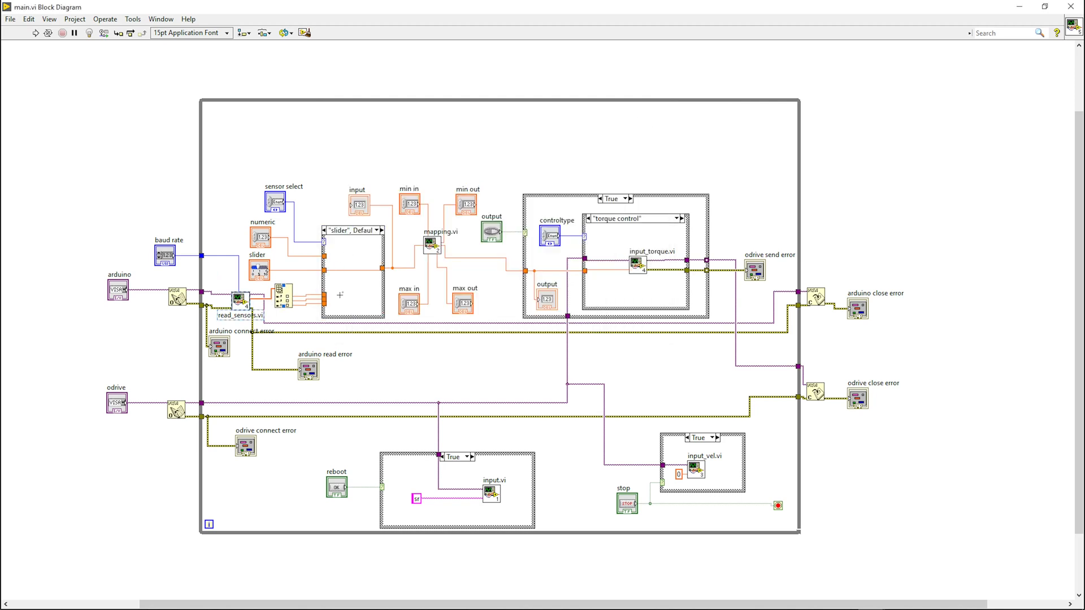
mouse_move(379, 231)
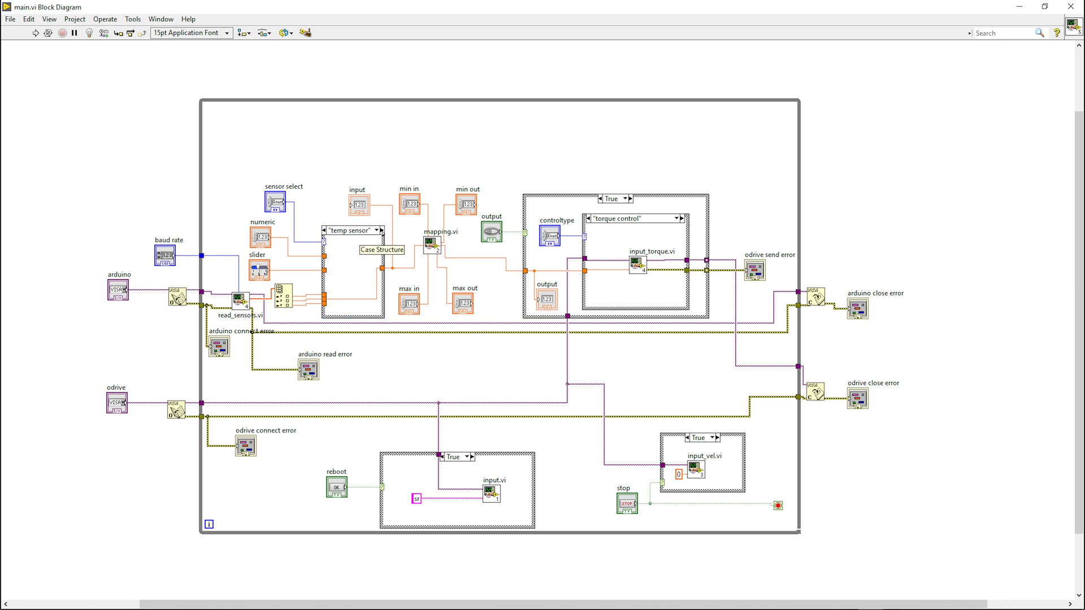
left_click(373, 230)
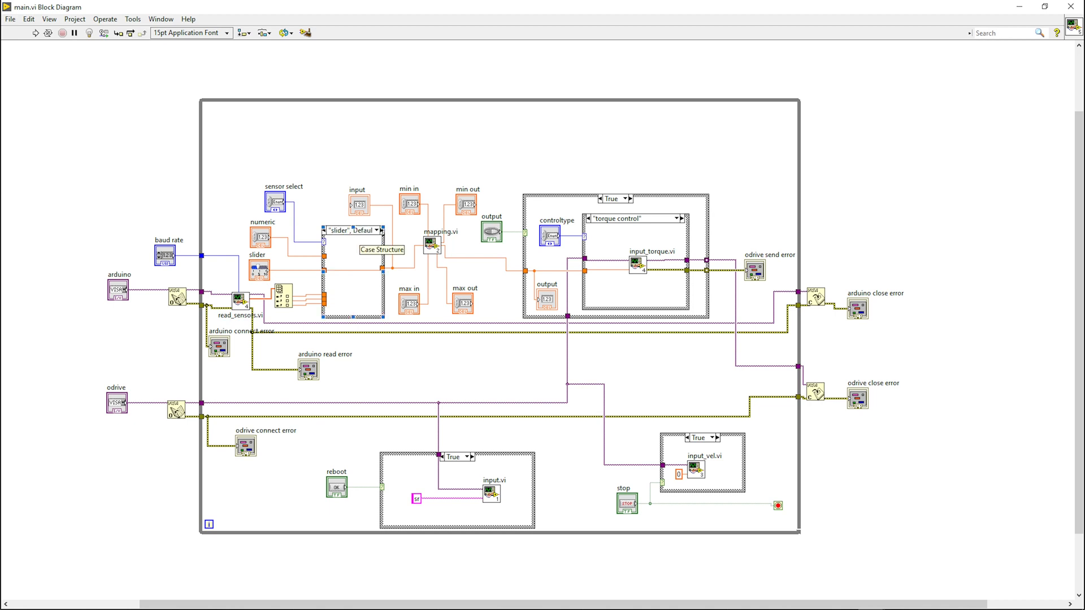
left_click(376, 230)
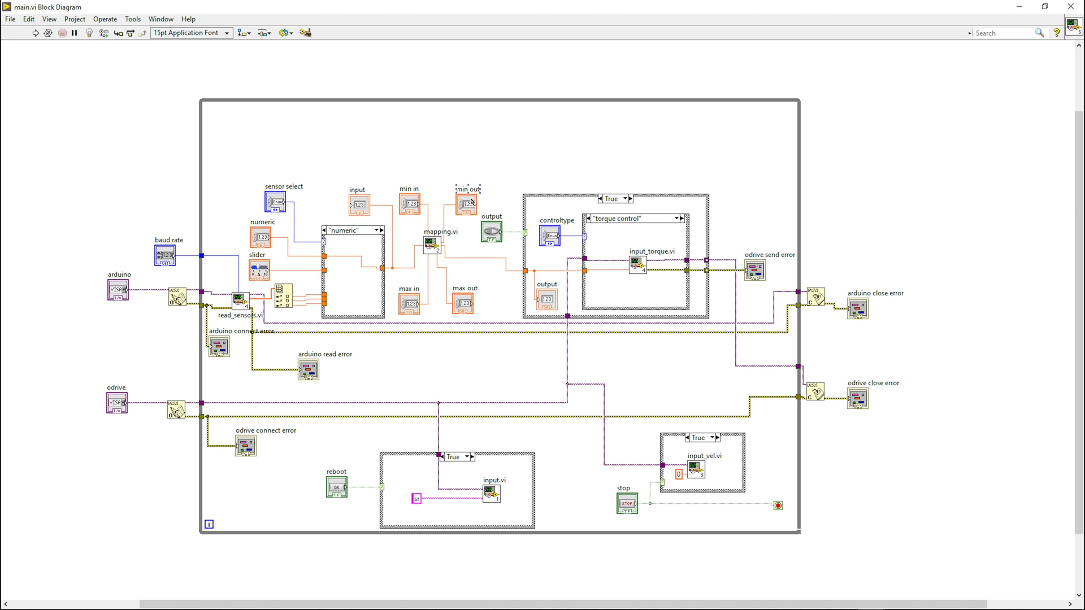
mouse_move(469, 204)
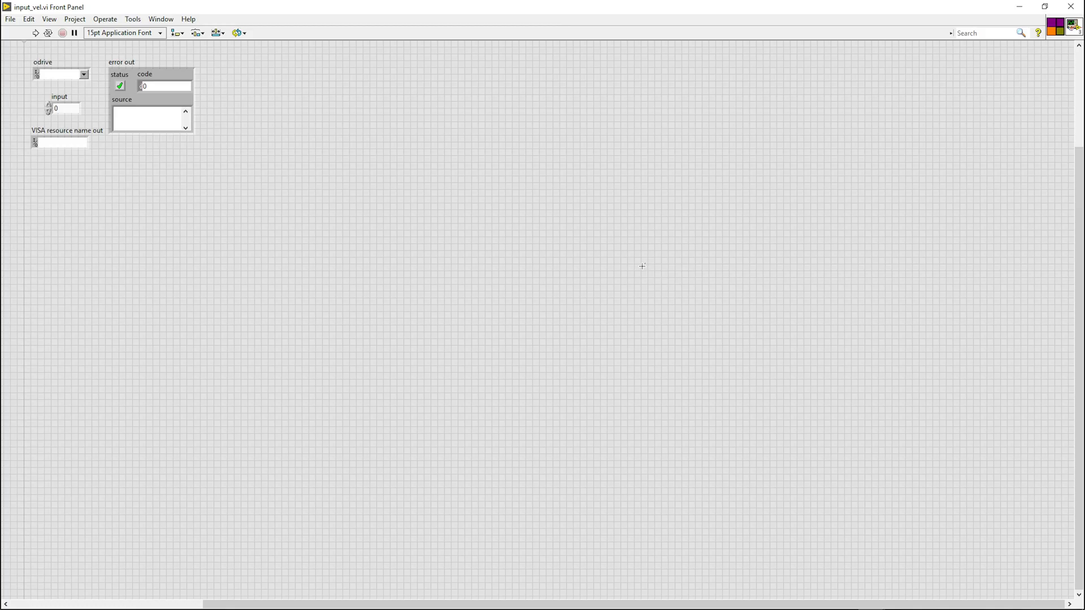
Show input_vel.vi's block diagram from the Window menu
left_click(161, 19)
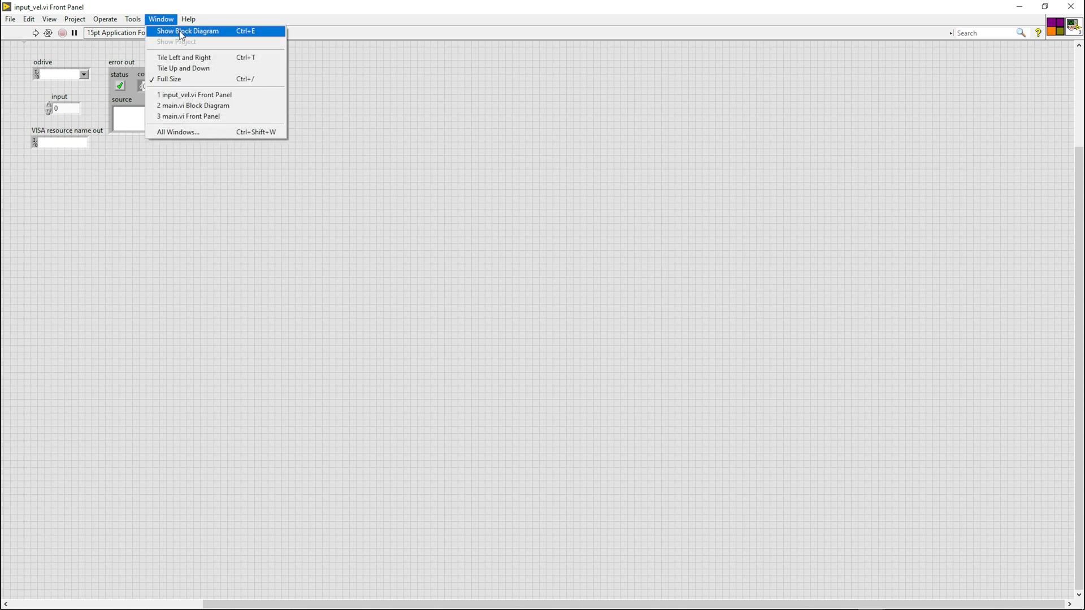
left_click(188, 31)
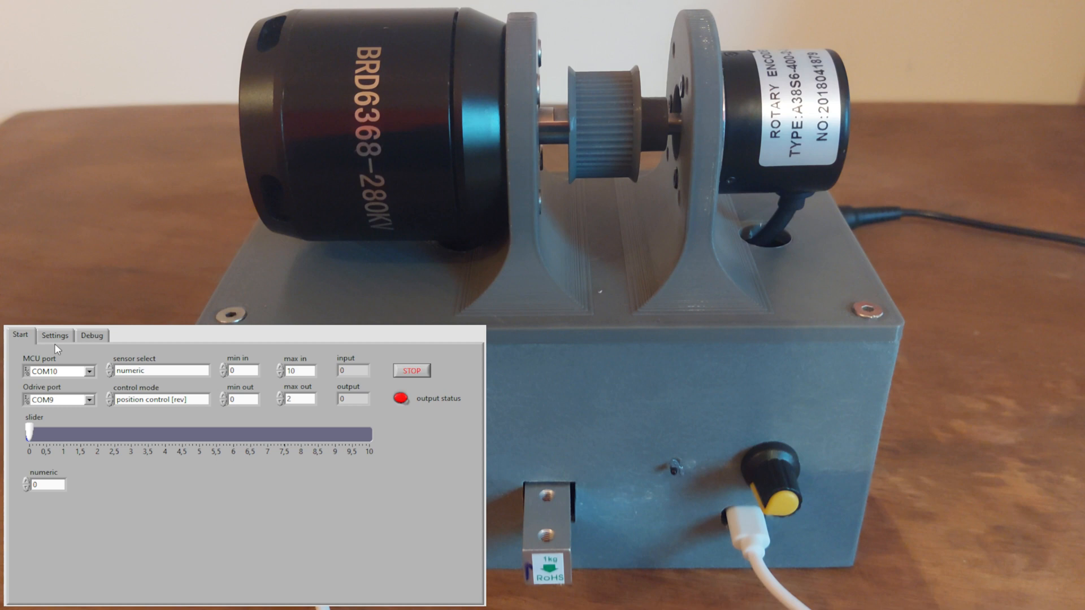
left_click(92, 335)
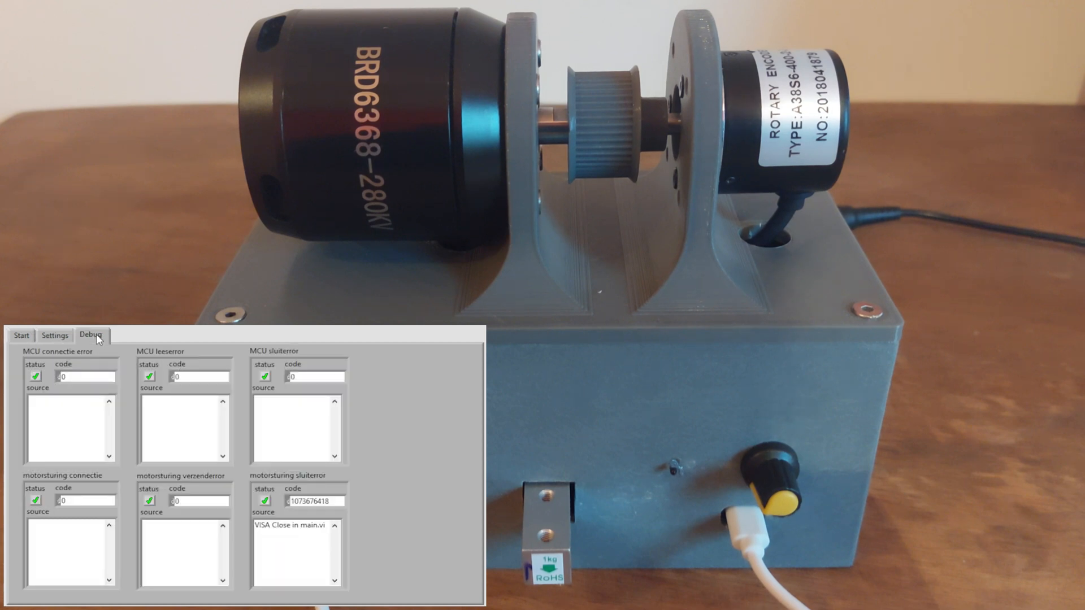
left_click(54, 336)
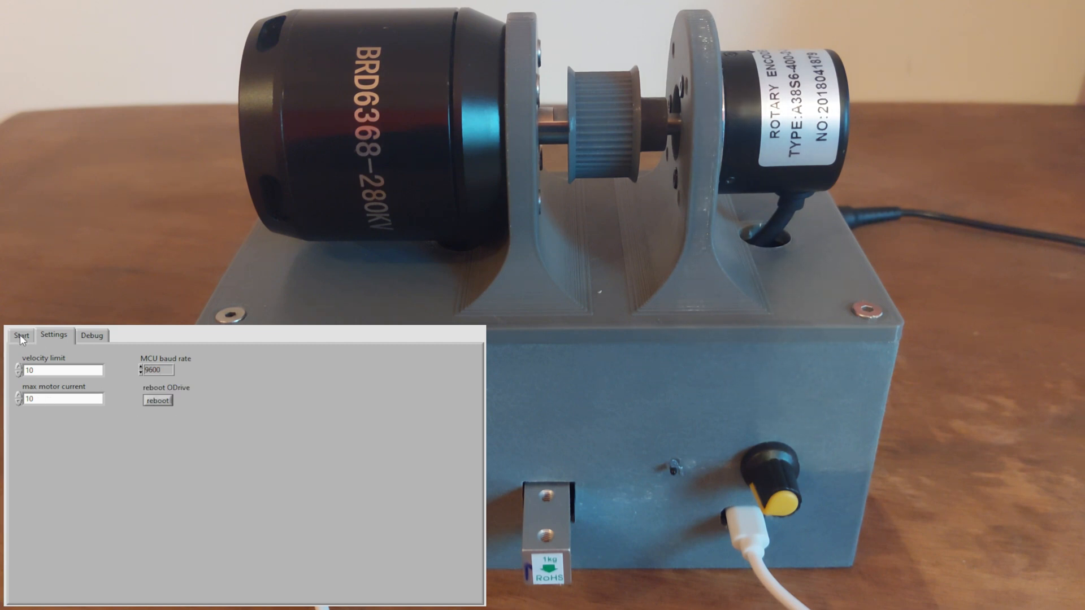
left_click(19, 335)
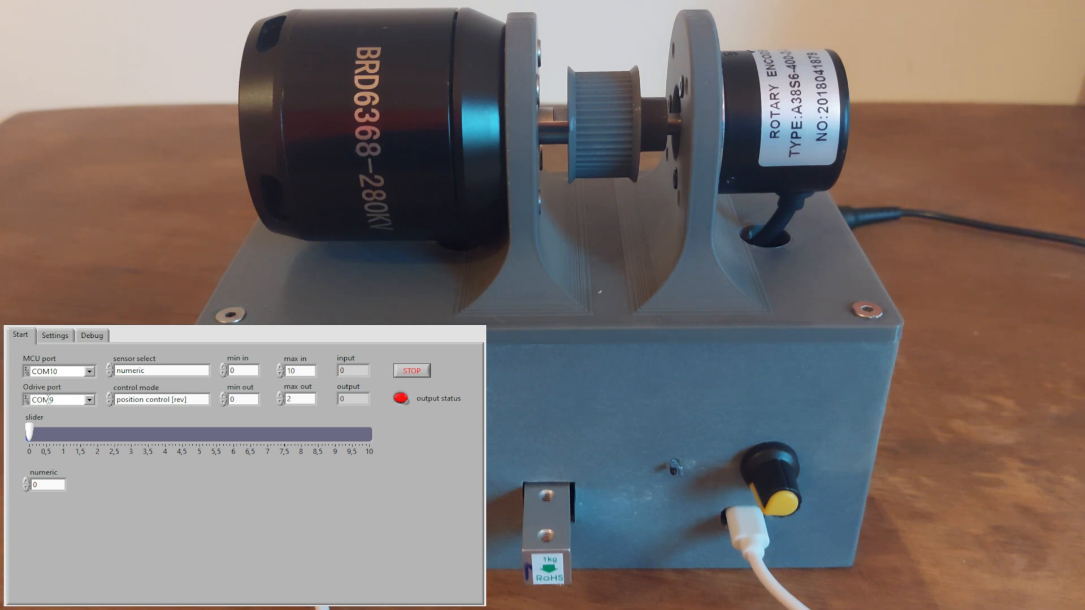
mouse_move(151, 376)
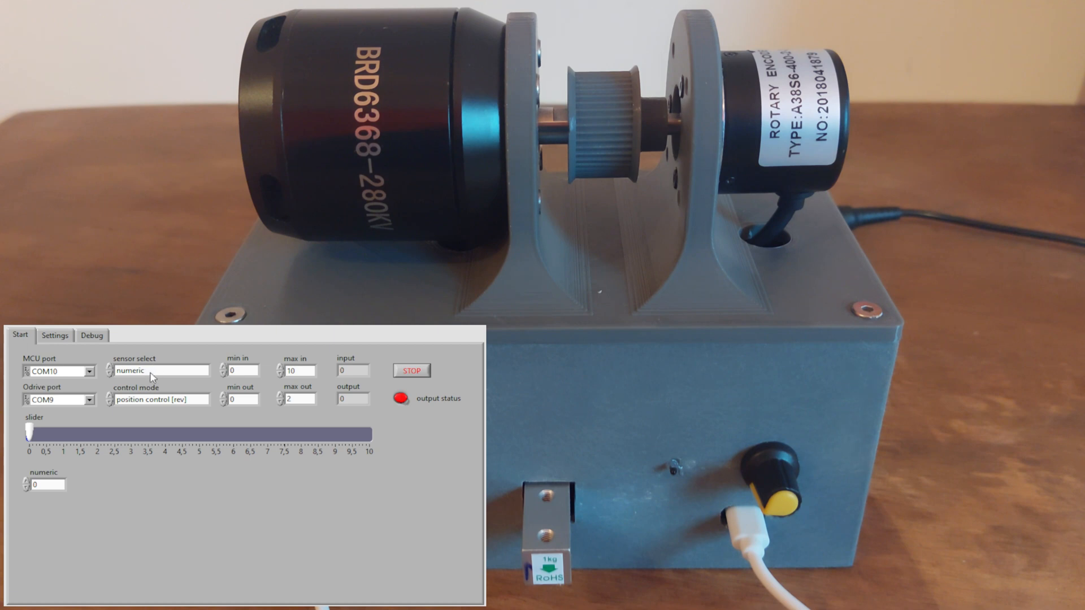
Switch sensor select to potentiometer, mapping 0–1000 input onto 0–10 output
left_click(159, 370)
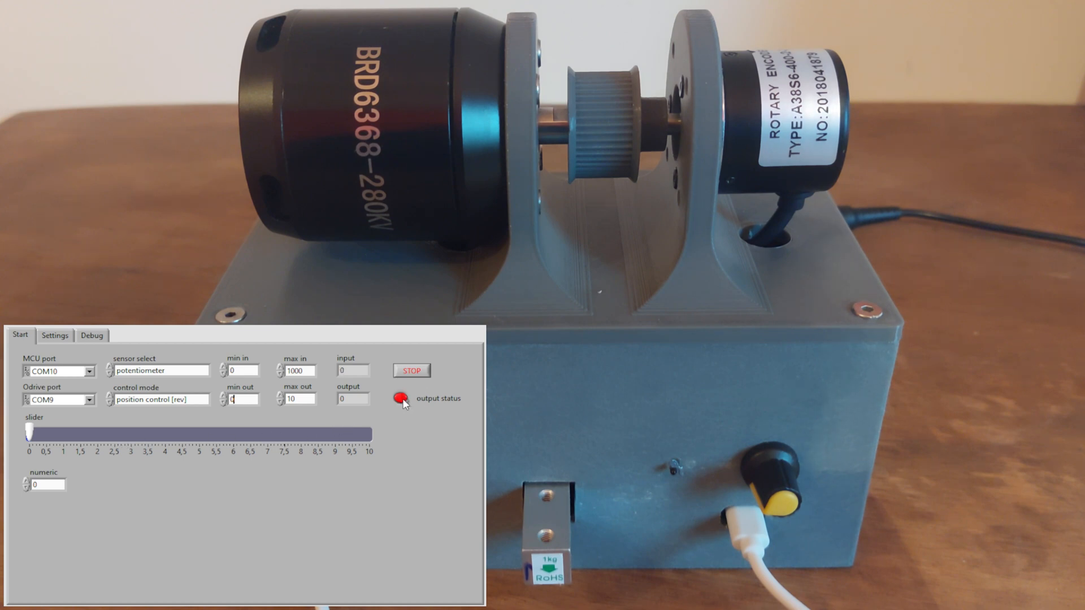
left_click(400, 398)
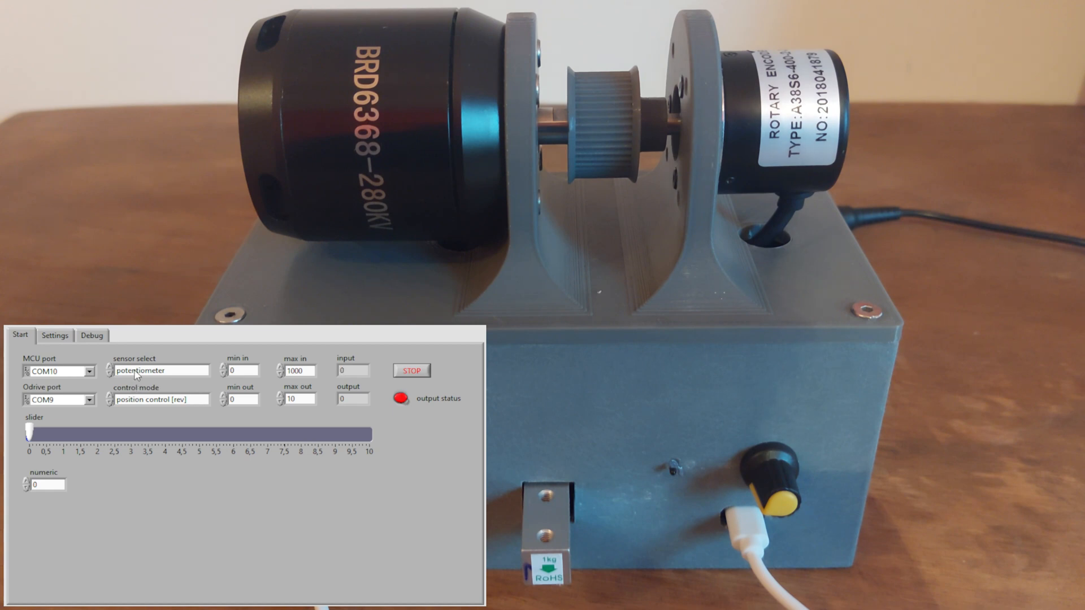
Set the sensor source to numeric and adjust the numeric input value
left_click(160, 370)
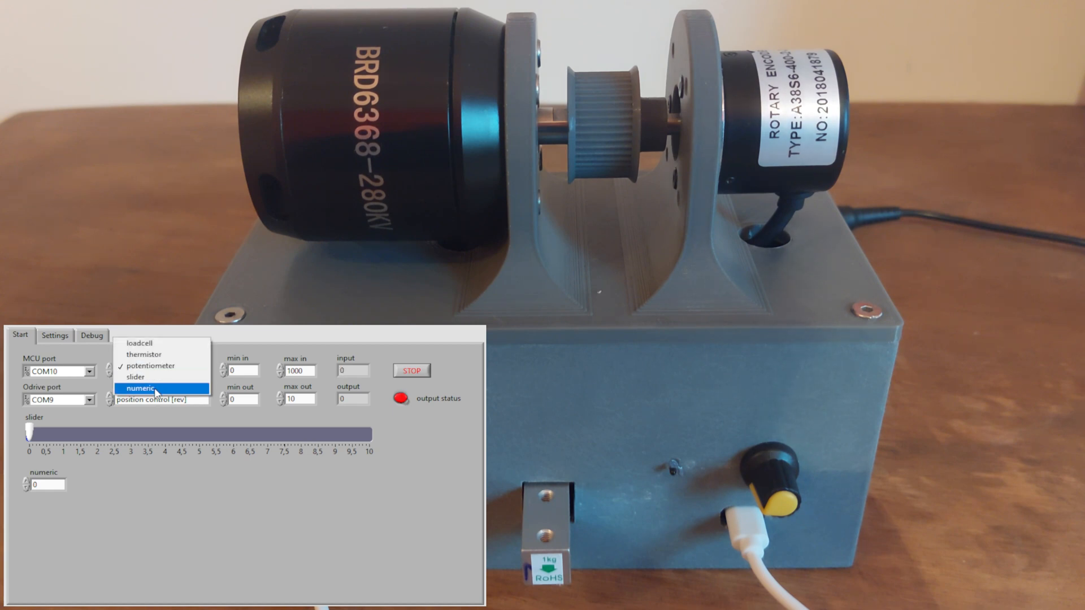
left_click(142, 388)
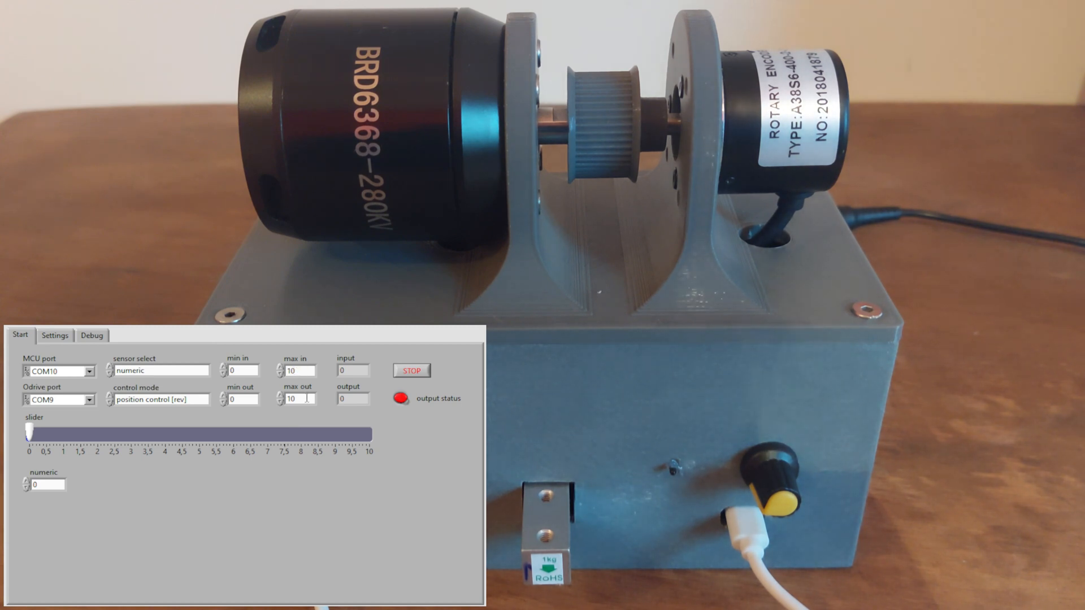
left_click_drag(29, 432, 370, 432)
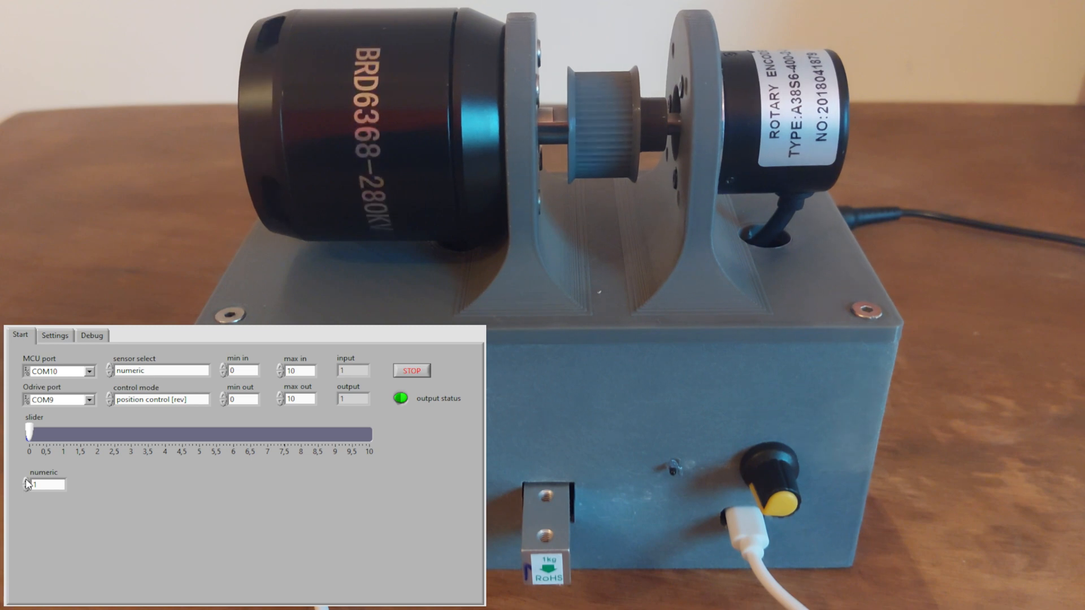
type("4")
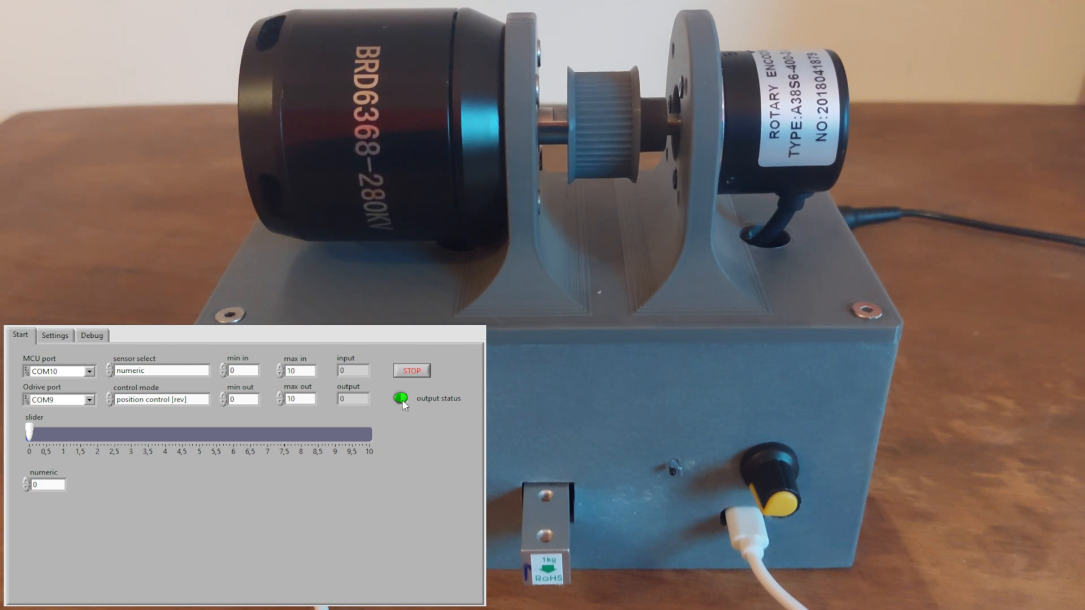
Turn output off, select slider input in velocity control, and set max out to 2
left_click(401, 398)
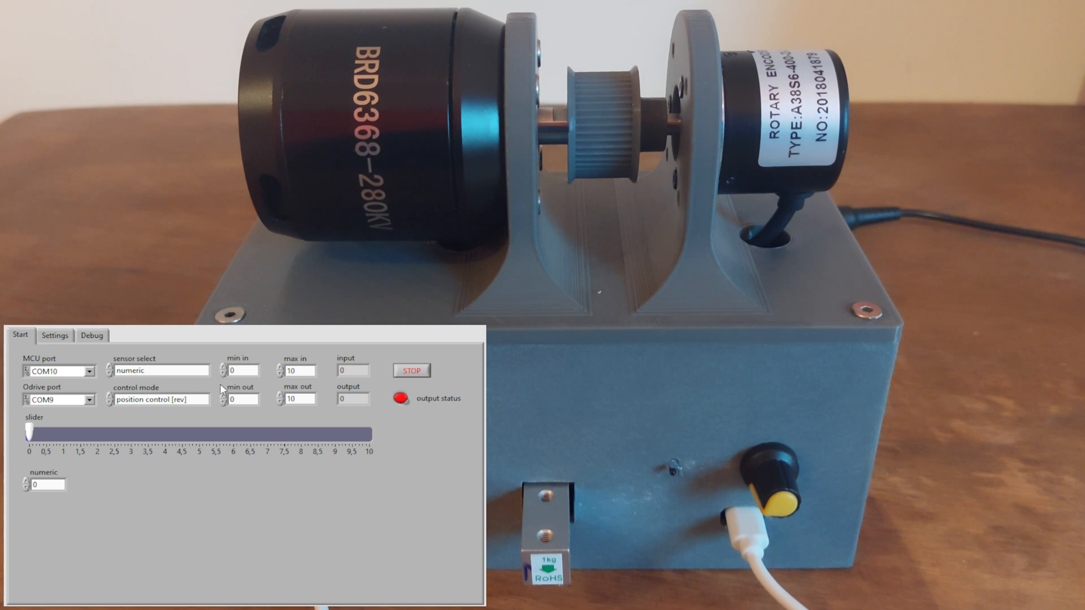
left_click(159, 370)
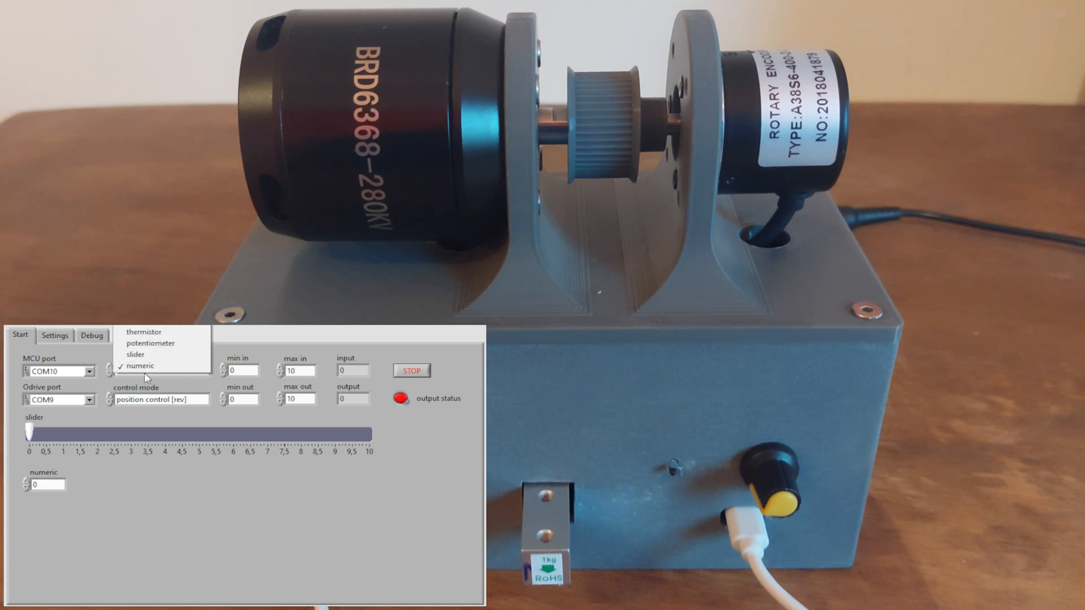
left_click(135, 355)
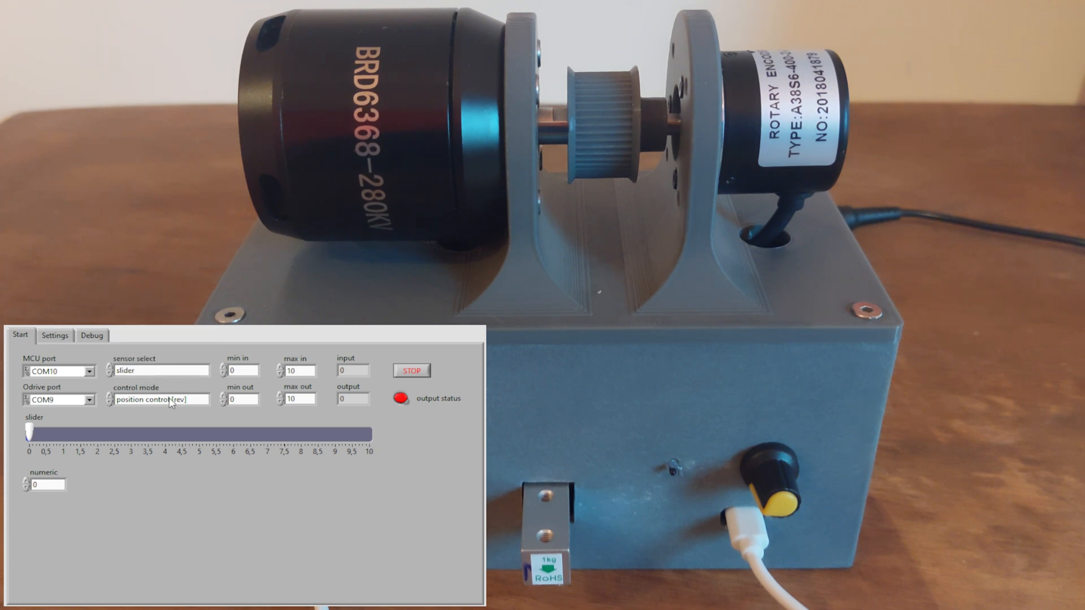
left_click(165, 400)
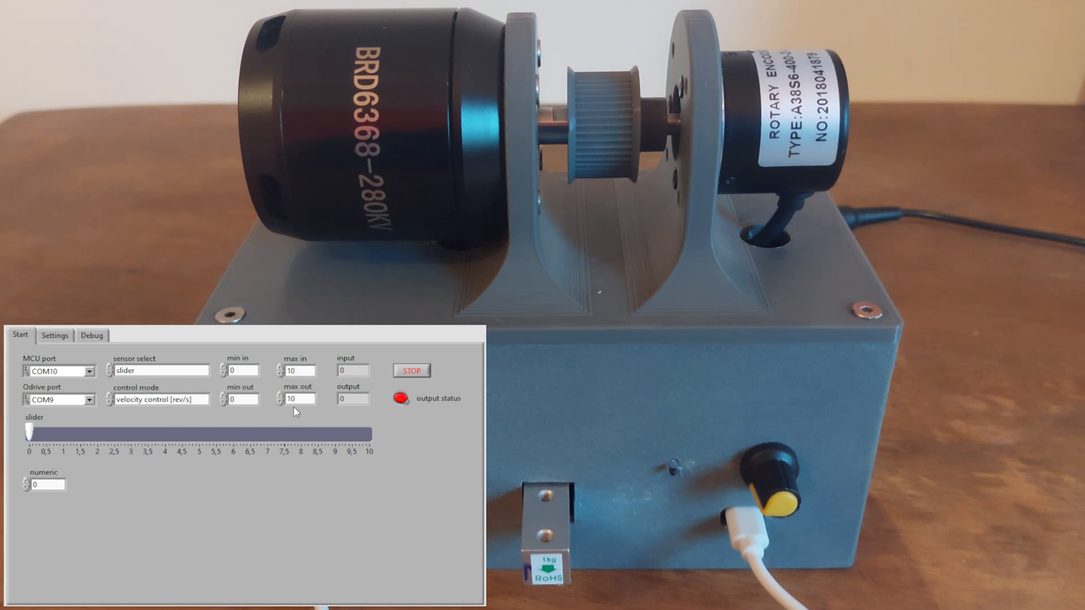
left_click(296, 398)
type("2")
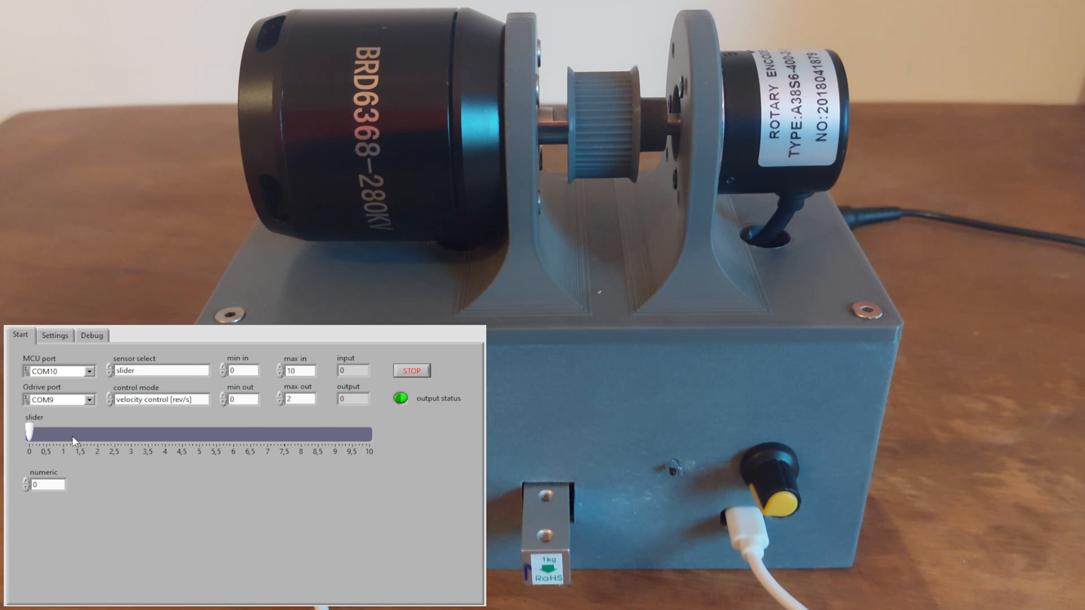
Sweep the slider up to 10, down to about 6.5, then back to 0
left_click_drag(28, 435, 371, 434)
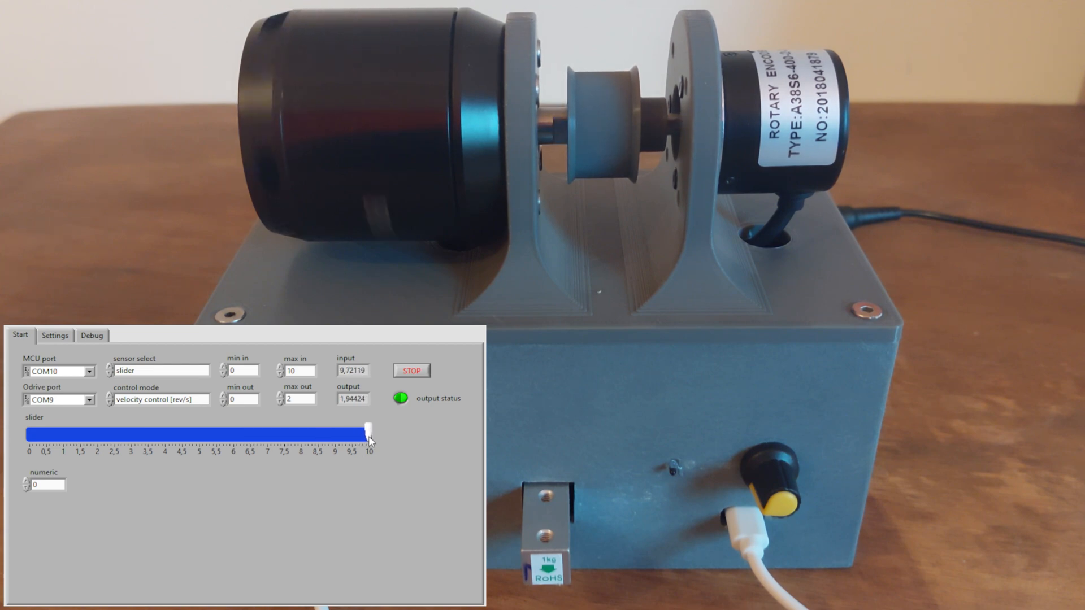
left_click_drag(370, 431, 250, 431)
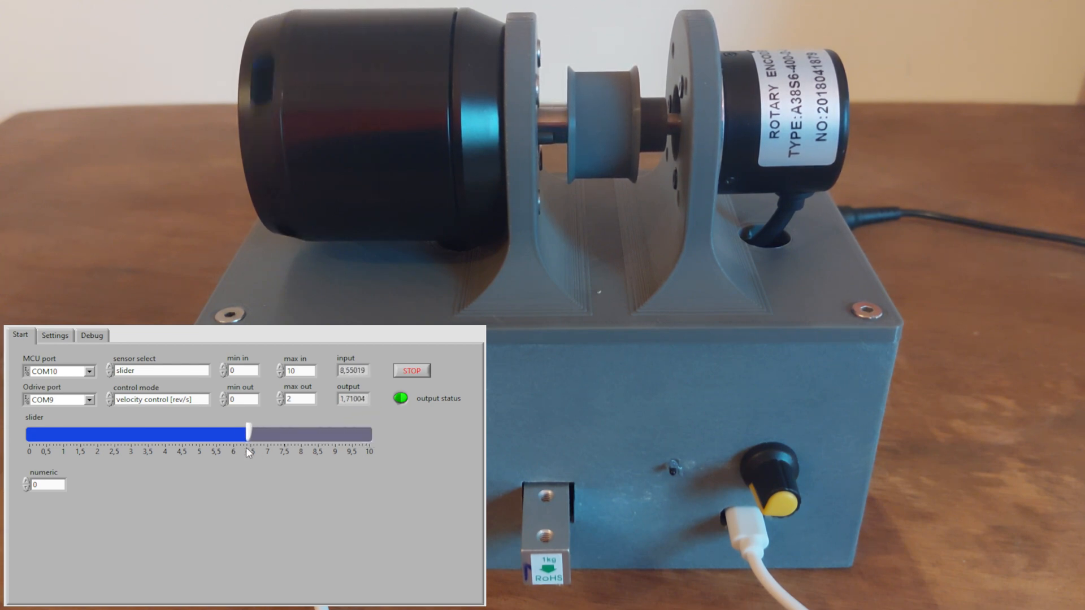
left_click_drag(249, 431, 27, 430)
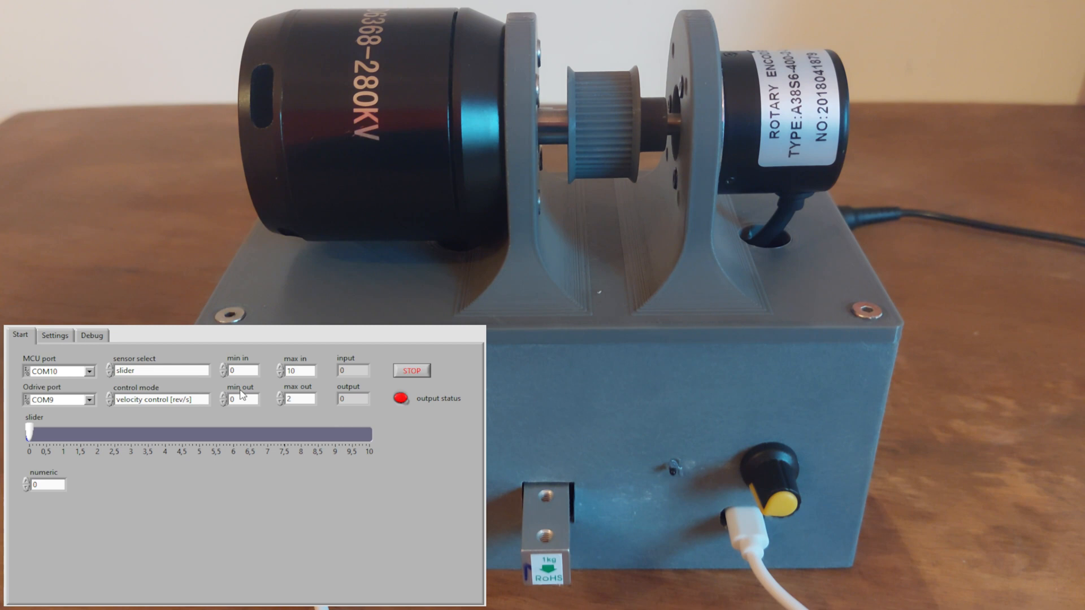
Select loadcell input with min in 40 and max in 1000, and enable output
left_click(160, 370)
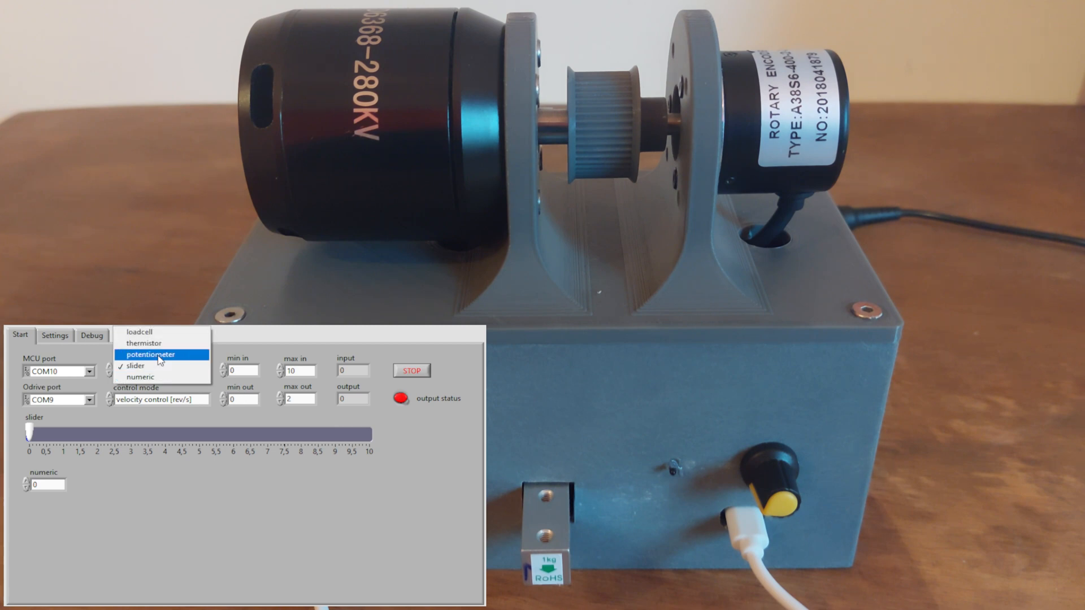
left_click(138, 332)
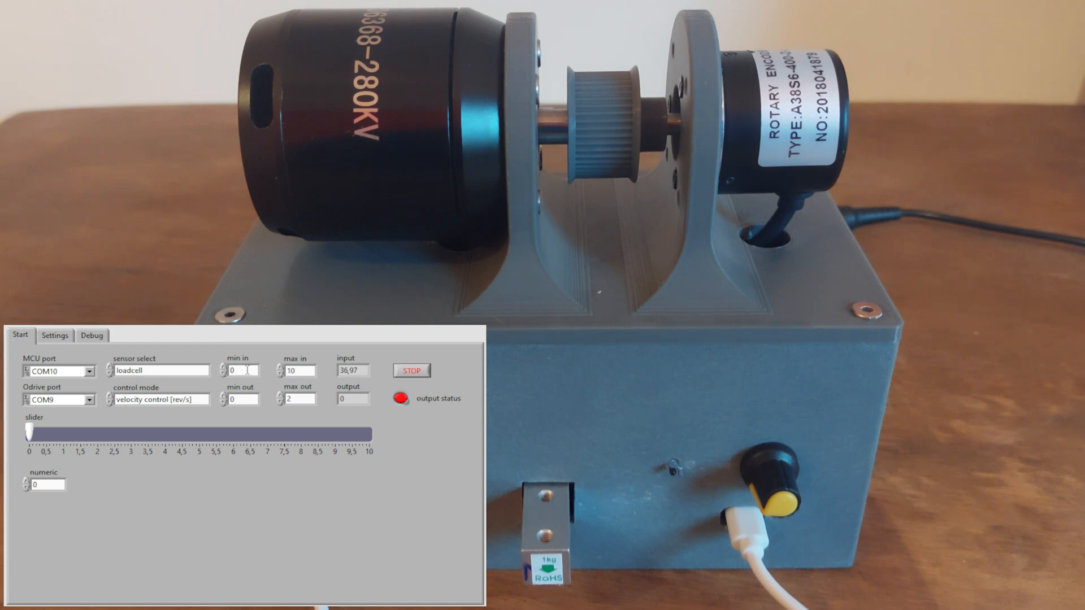
left_click(238, 371)
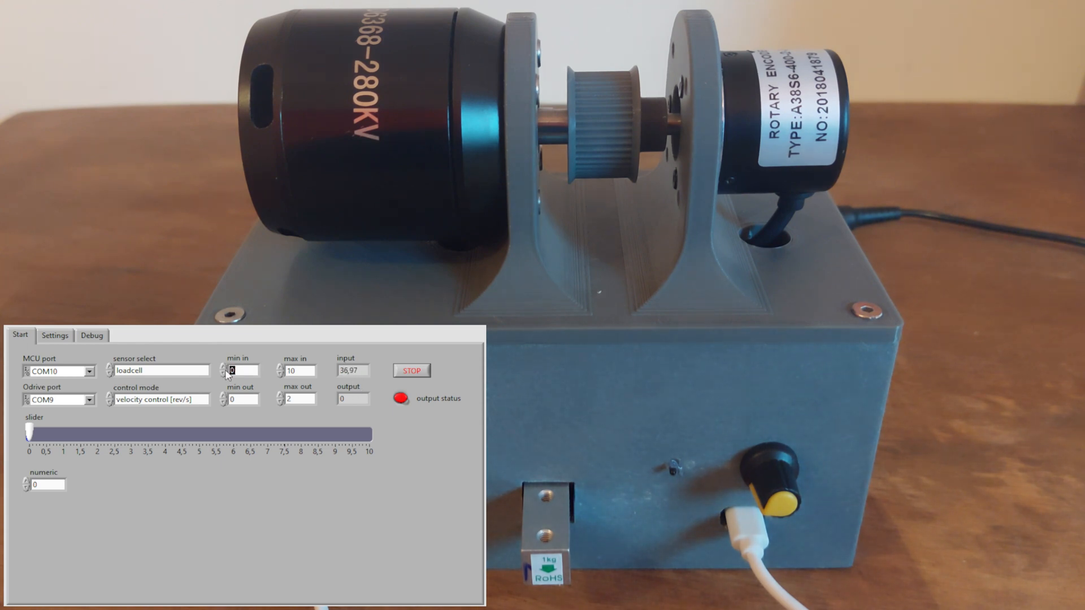
type("40")
left_click(300, 370)
type("00")
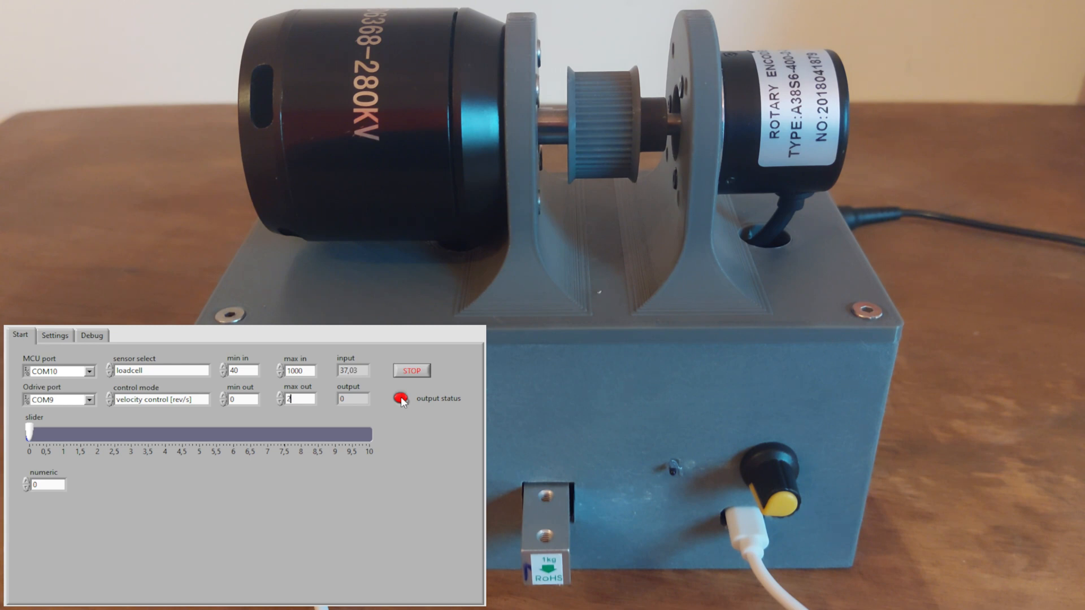
left_click(401, 400)
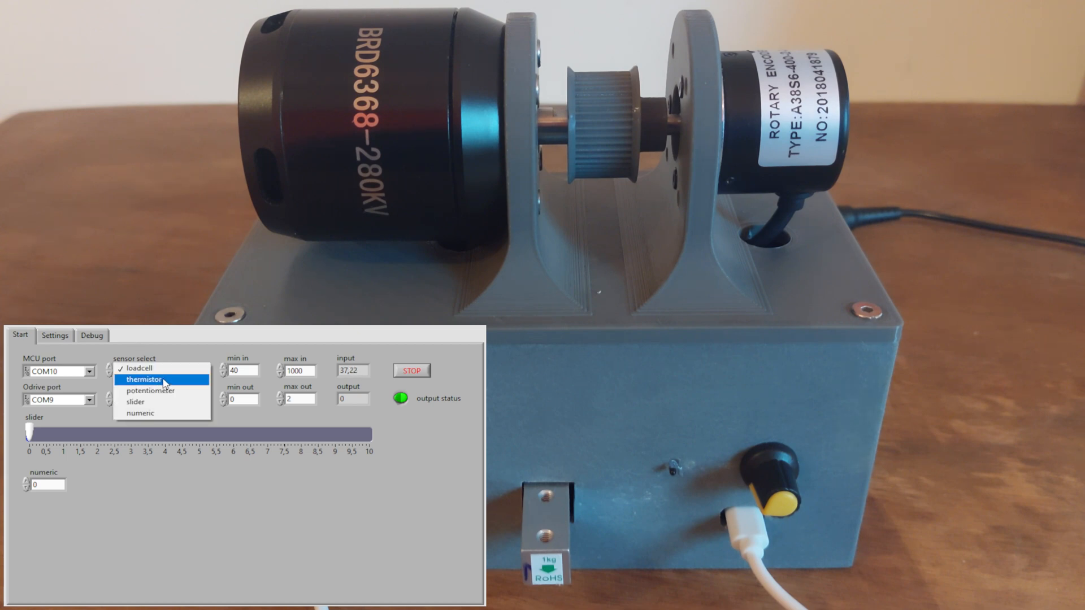
Choose thermistor in the sensor select ring
left_click(141, 380)
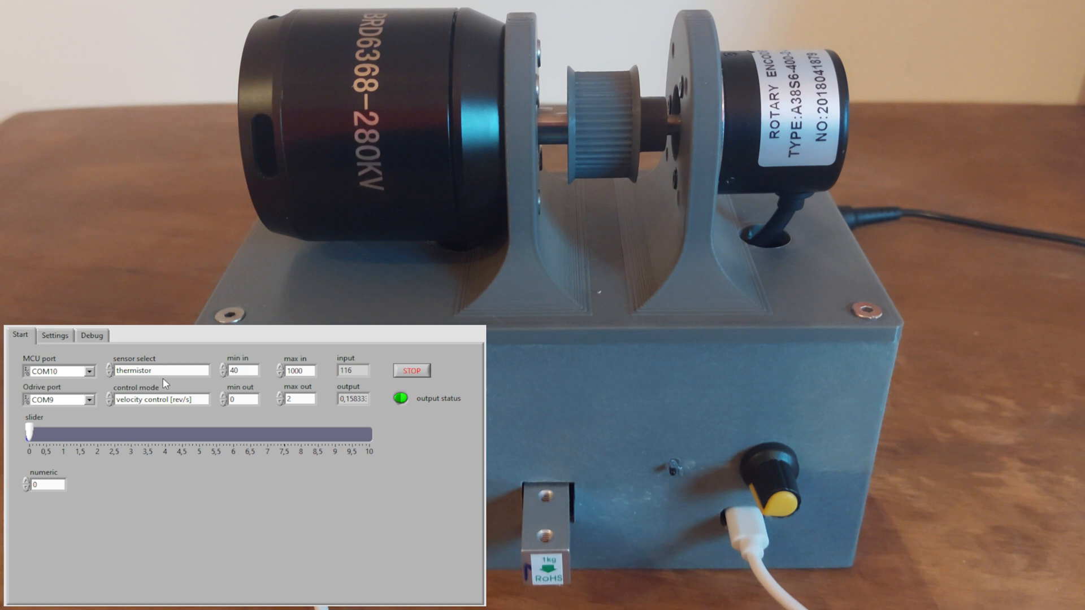